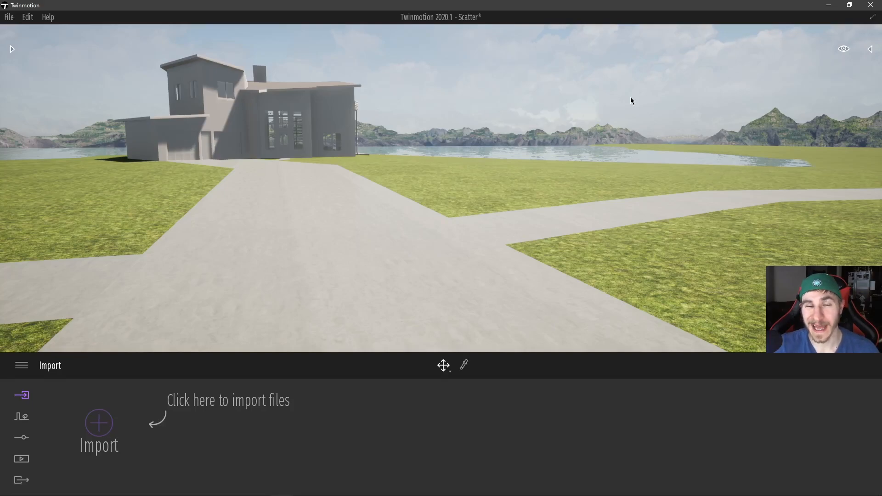
mouse_move(438, 83)
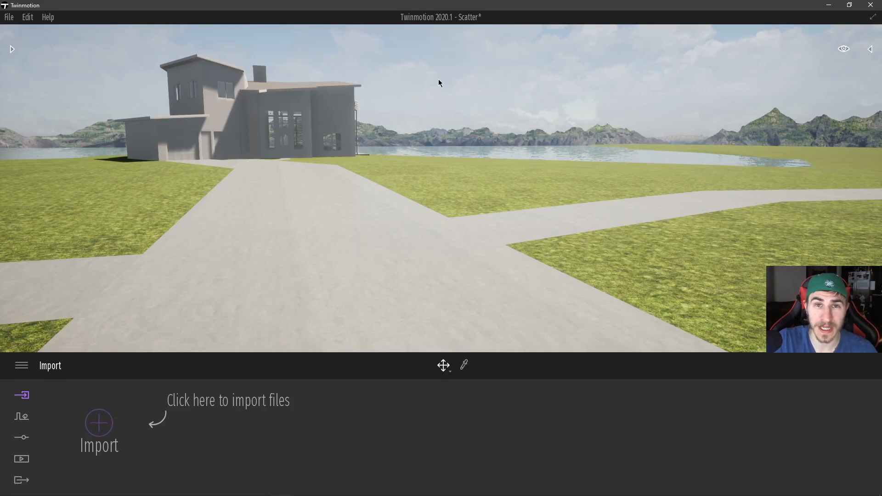
mouse_move(393, 120)
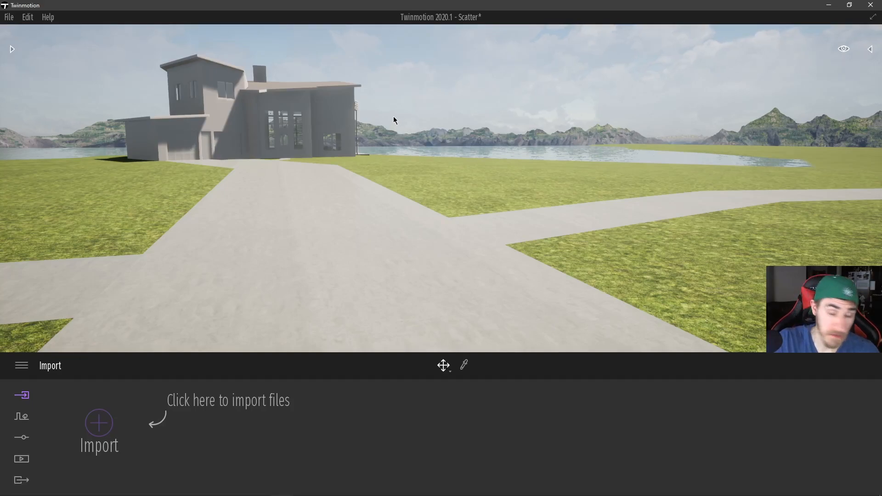
mouse_move(434, 118)
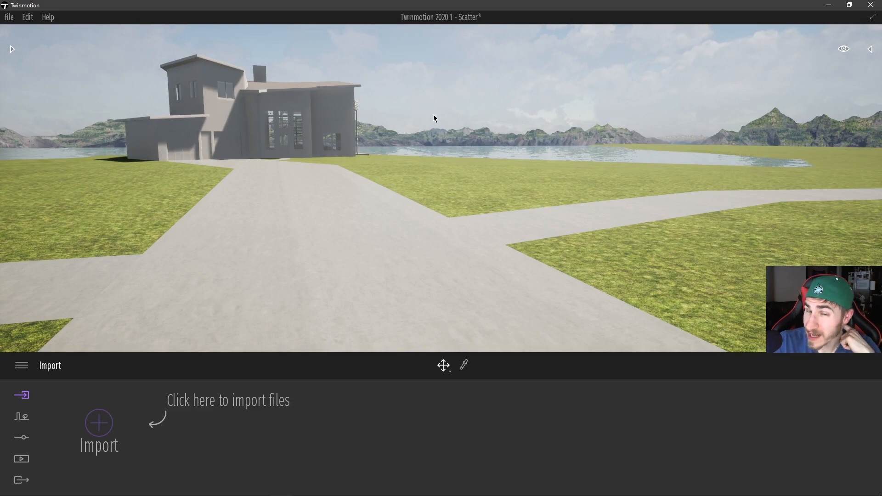
mouse_move(493, 106)
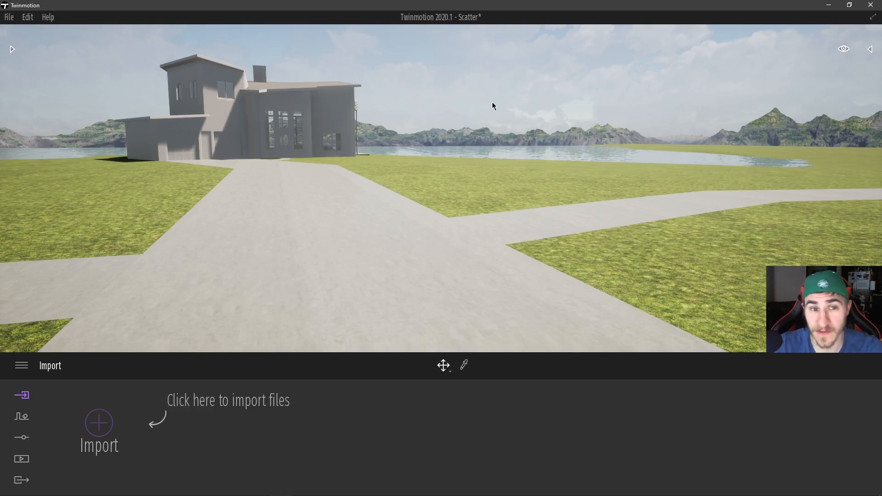
mouse_move(505, 134)
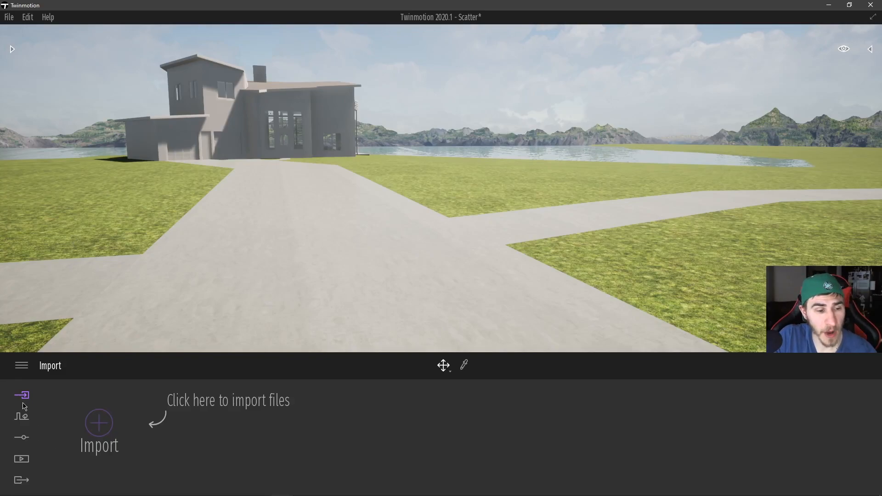
Open the Context options and choose to create a bicycle path.
left_click(22, 416)
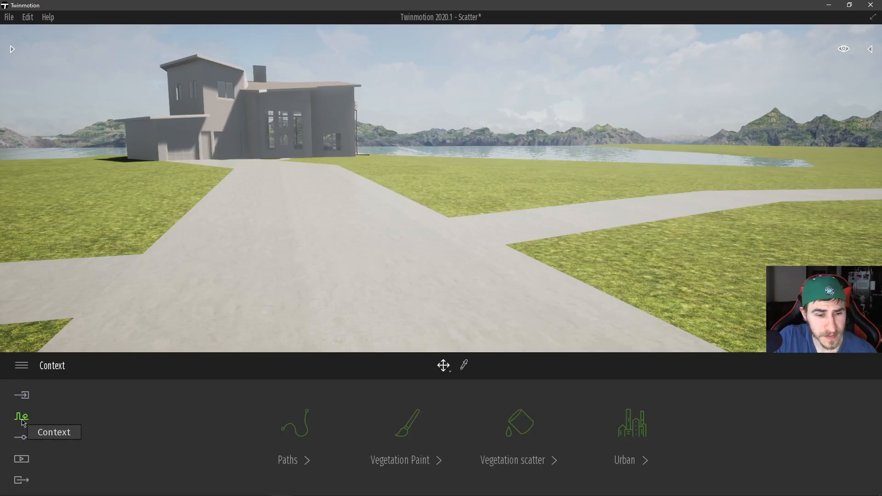
left_click(288, 459)
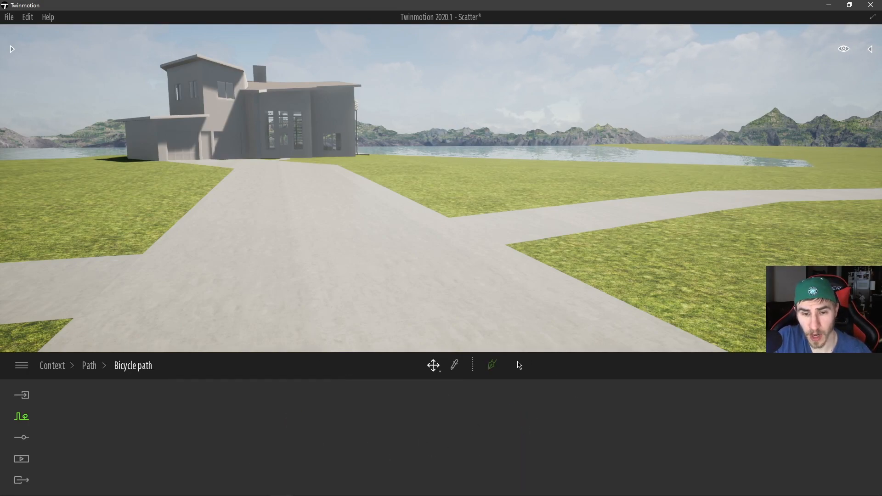
mouse_move(491, 365)
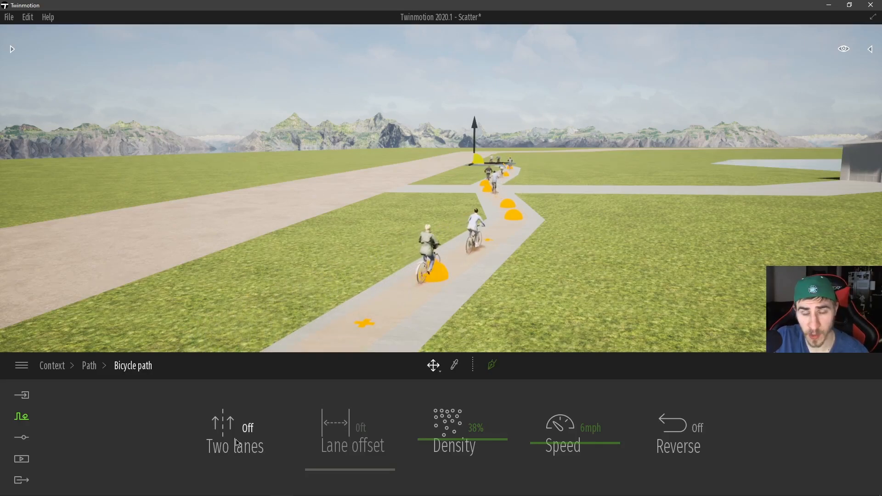
Toggle Two lanes so cyclists ride on both sides of the bicycle path.
left_click(234, 428)
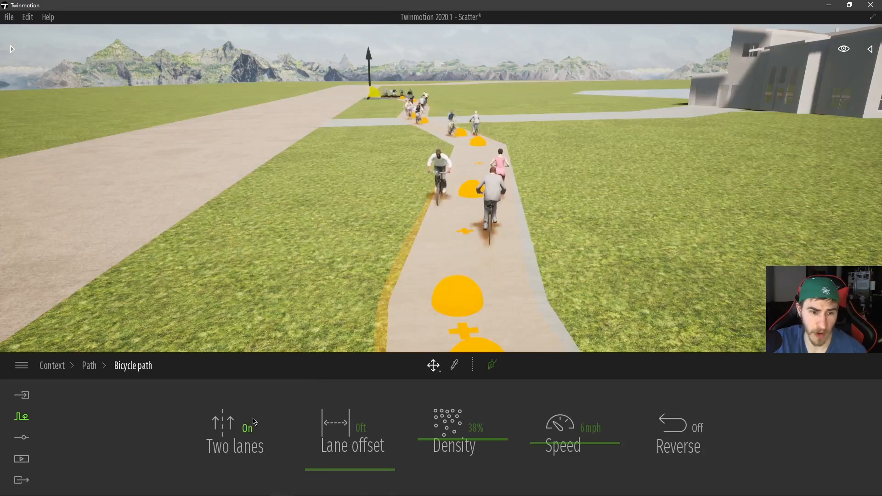
left_click(234, 428)
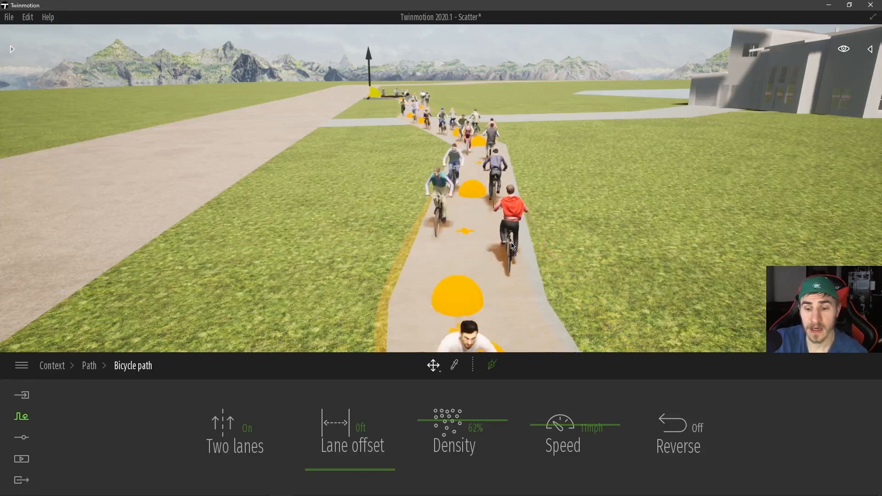
left_click(677, 428)
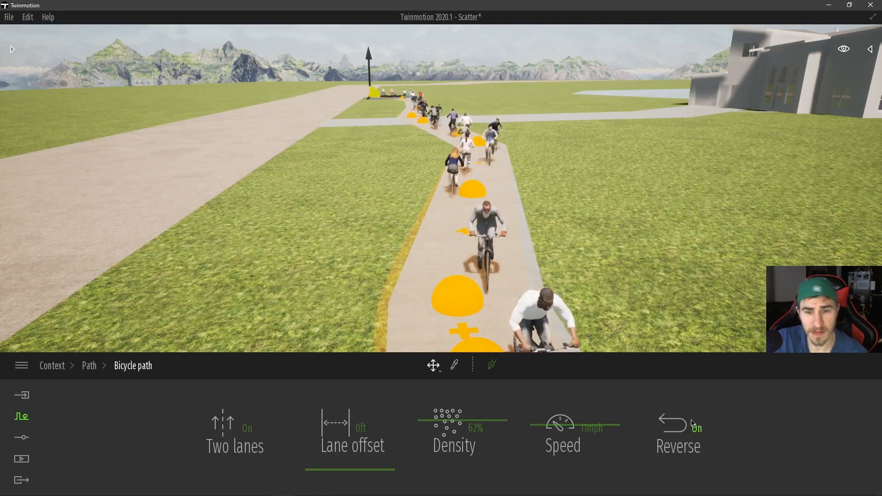
left_click(676, 427)
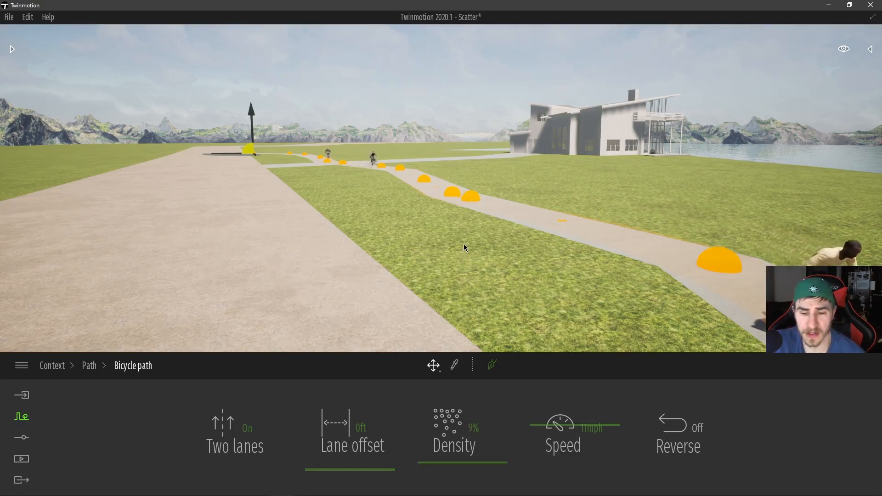
Start editing the Lane offset value, currently 0 ft, at 9% density.
left_click(360, 427)
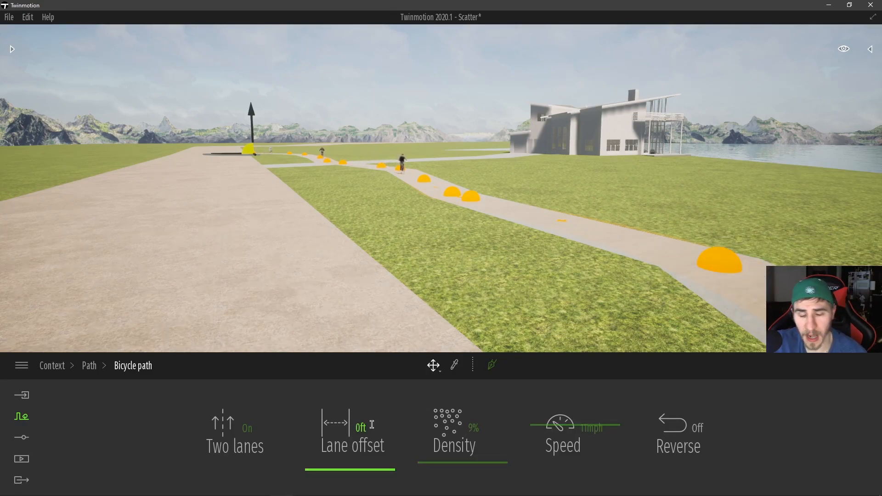